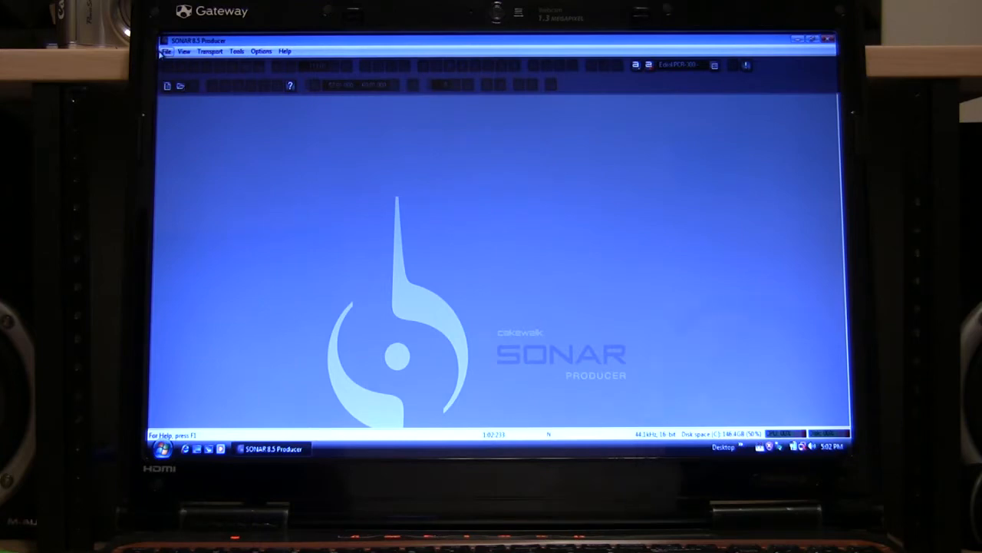
Start a new project from the File menu and name it you-tube.
click(165, 50)
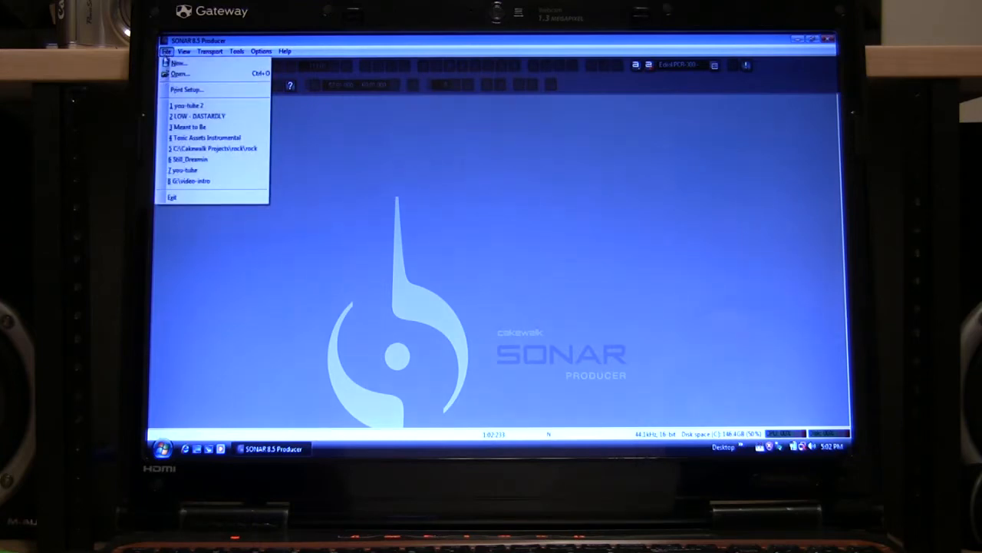
mouse_move(178, 63)
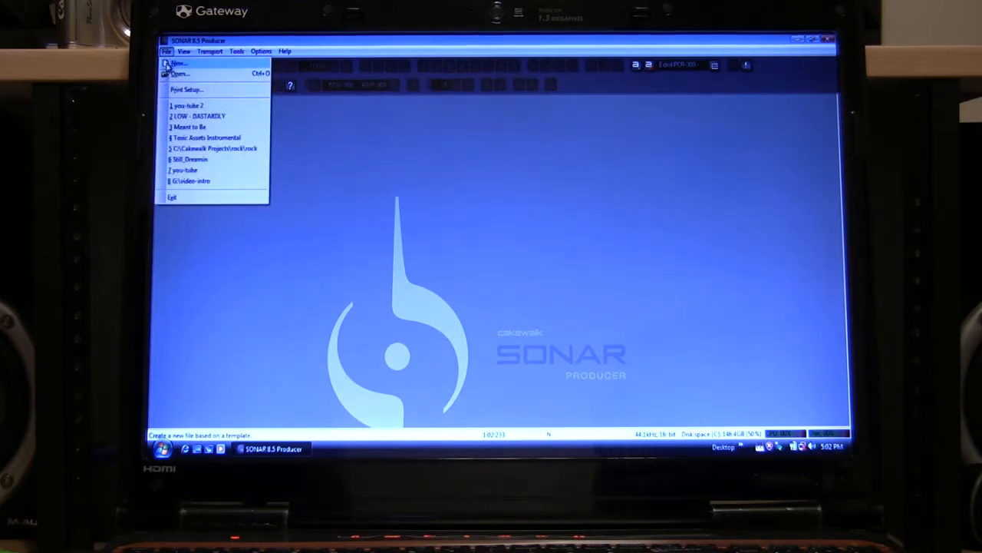
click(178, 63)
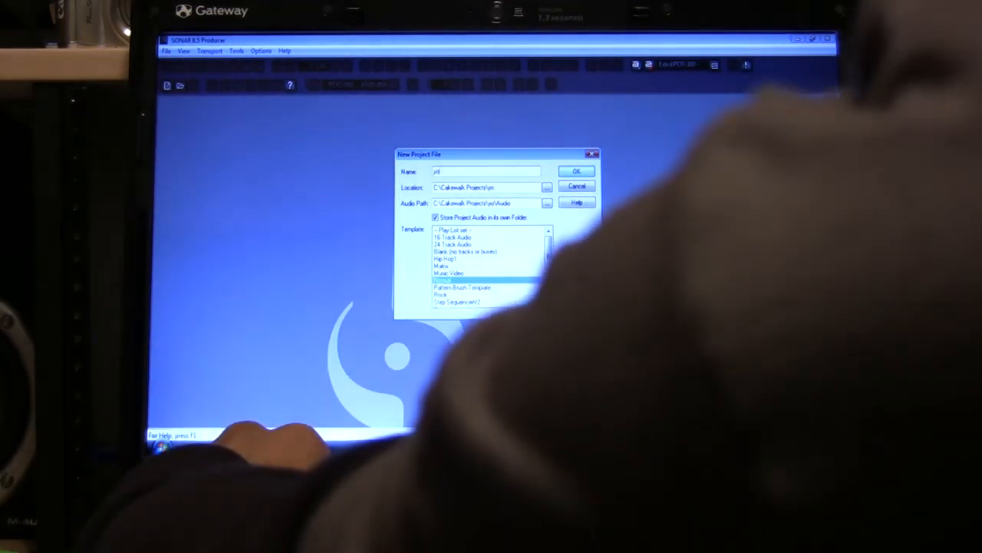
text(you-tube)
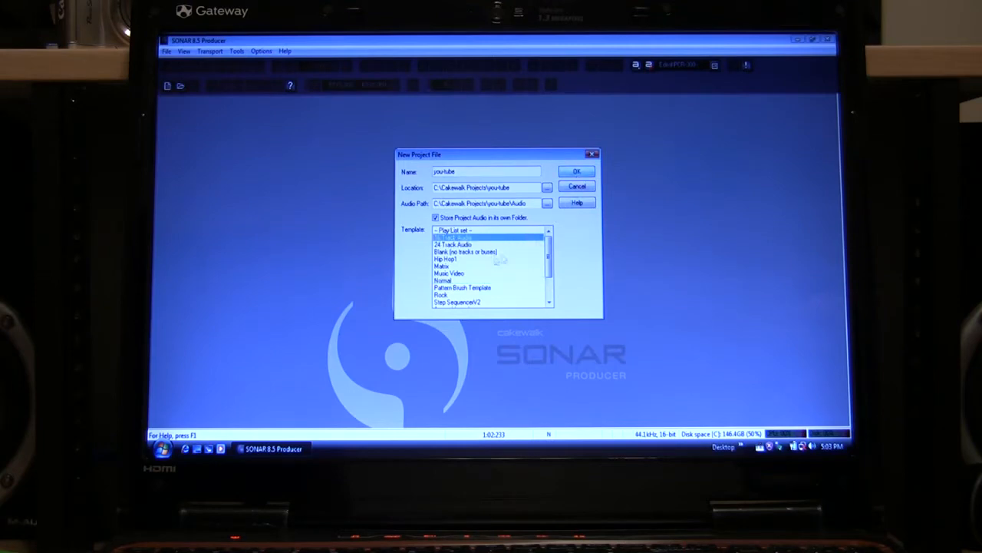
Dismiss the 'you-tube already exists' warning and create the project as starting instead.
click(577, 172)
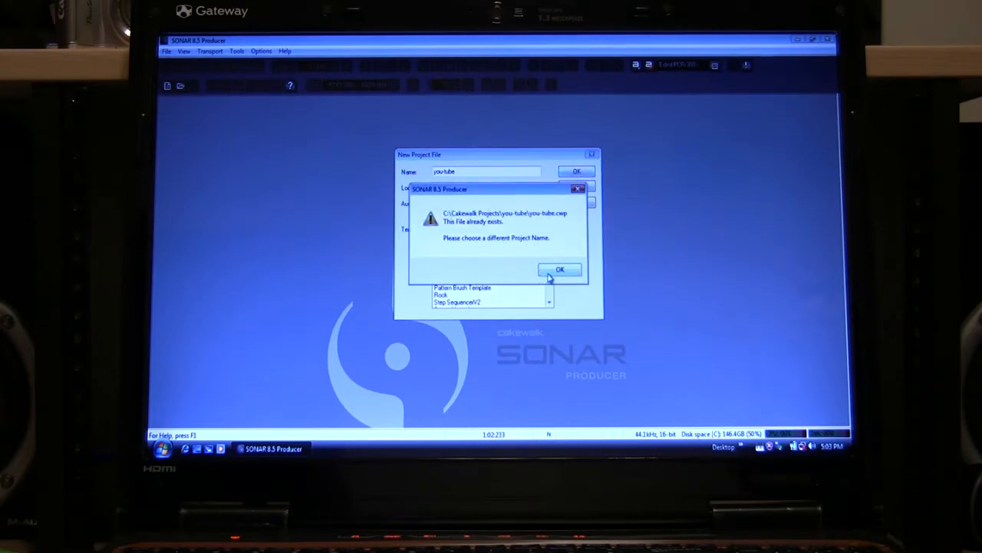
click(559, 270)
text(starting)
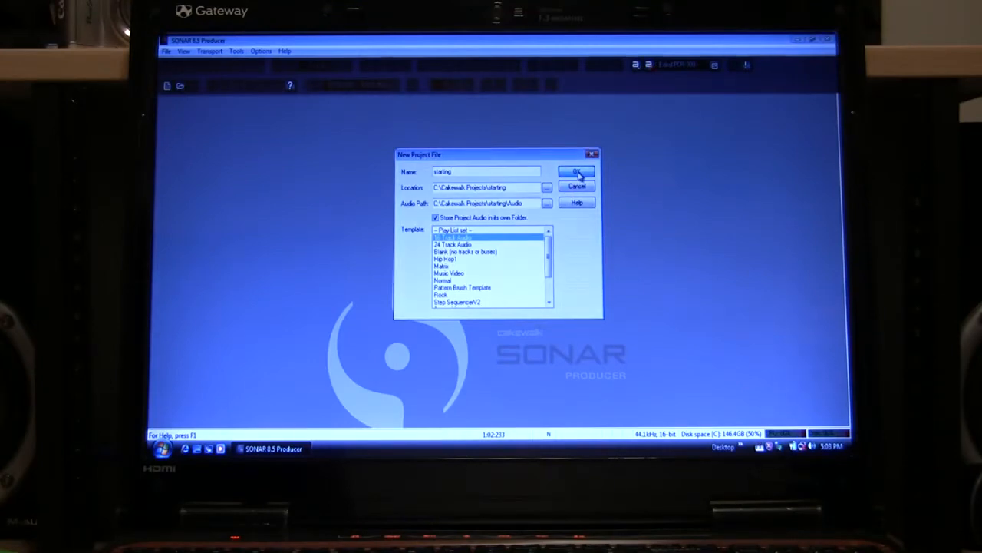
click(577, 170)
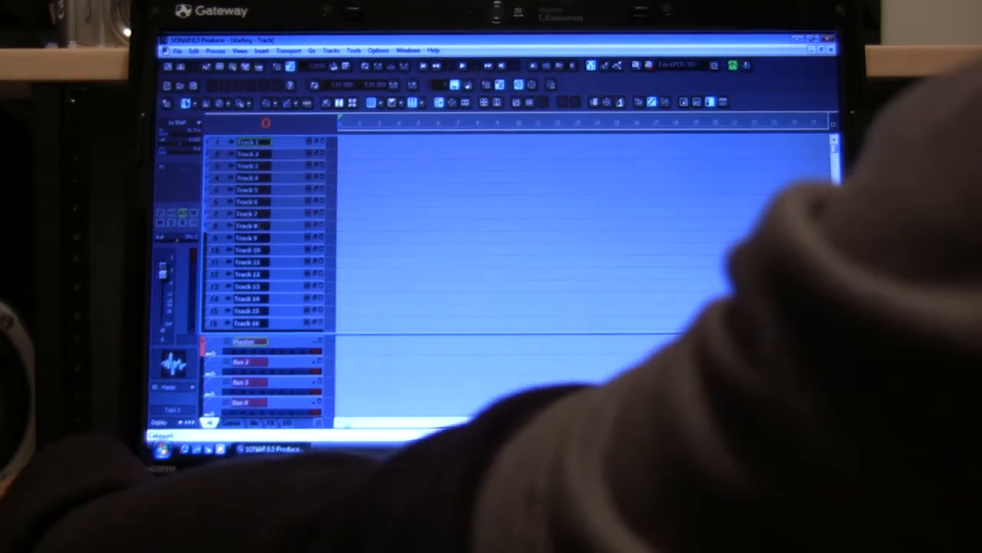
Delete the extra tracks so only audio Tracks 1–4 remain above the buses.
right_click(248, 154)
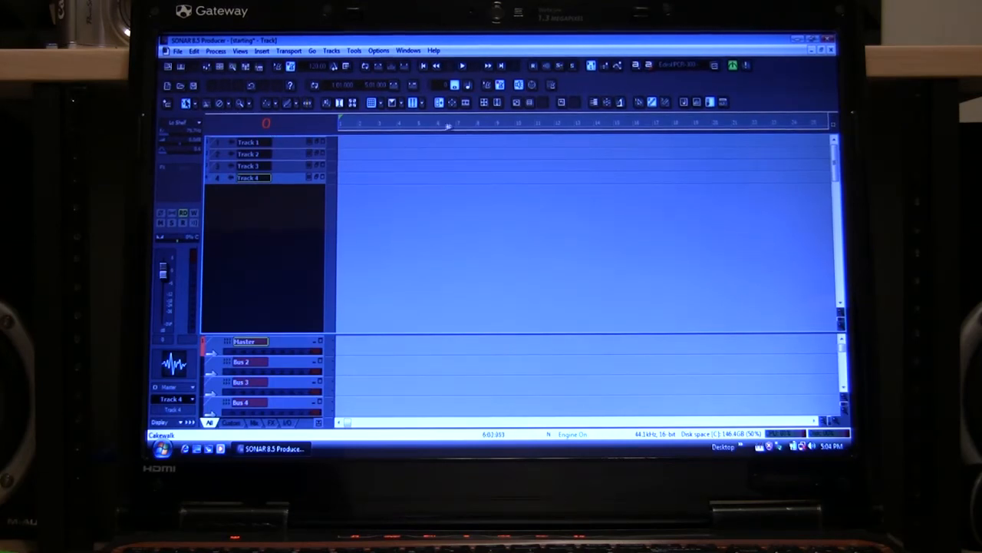
click(462, 64)
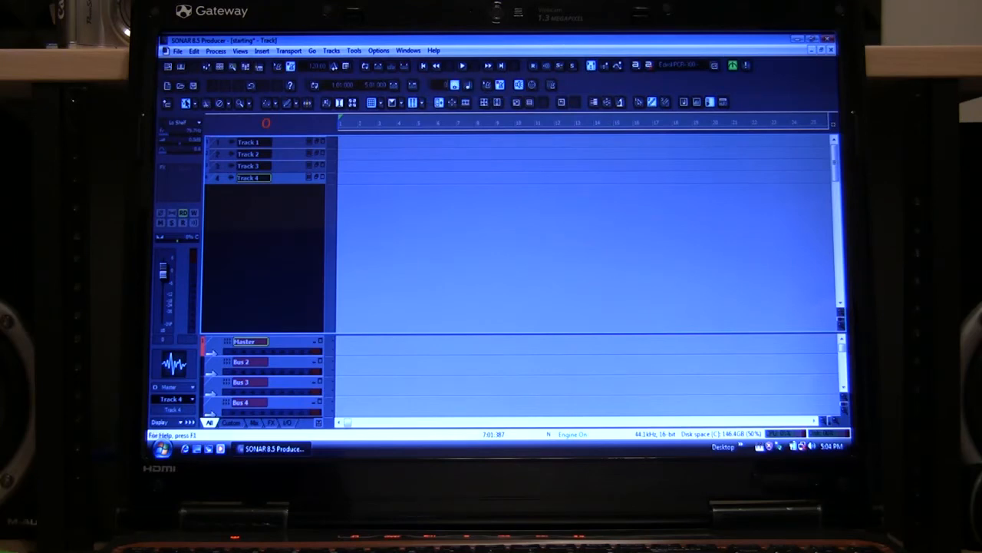
mouse_move(468, 86)
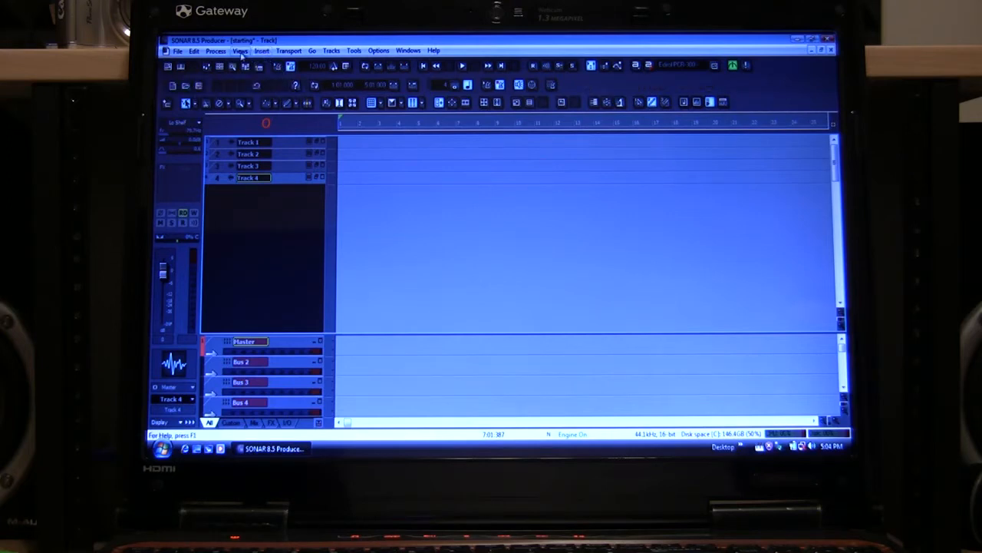
In the Toolbars list, toggle the first toolbars and the Metronome toolbar visibility.
click(239, 51)
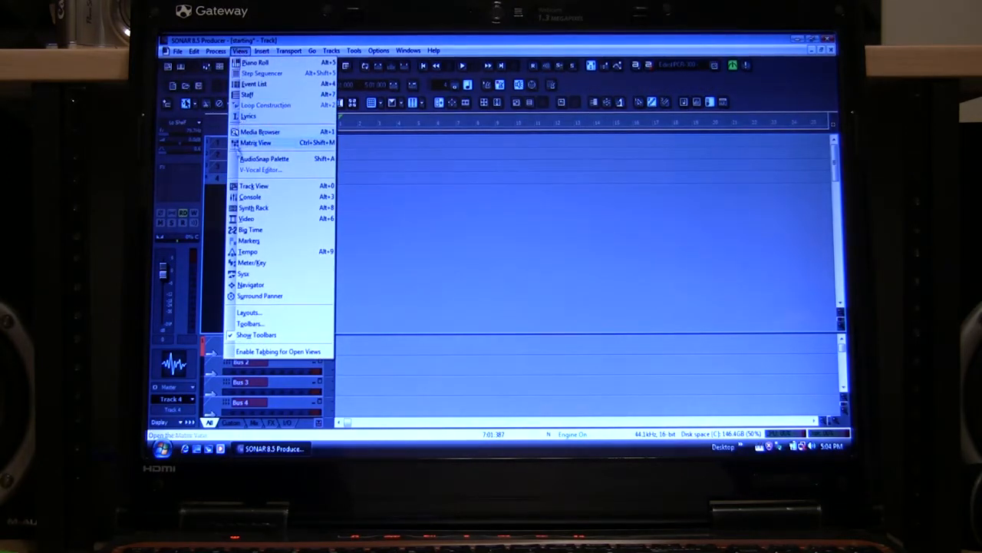
mouse_move(248, 322)
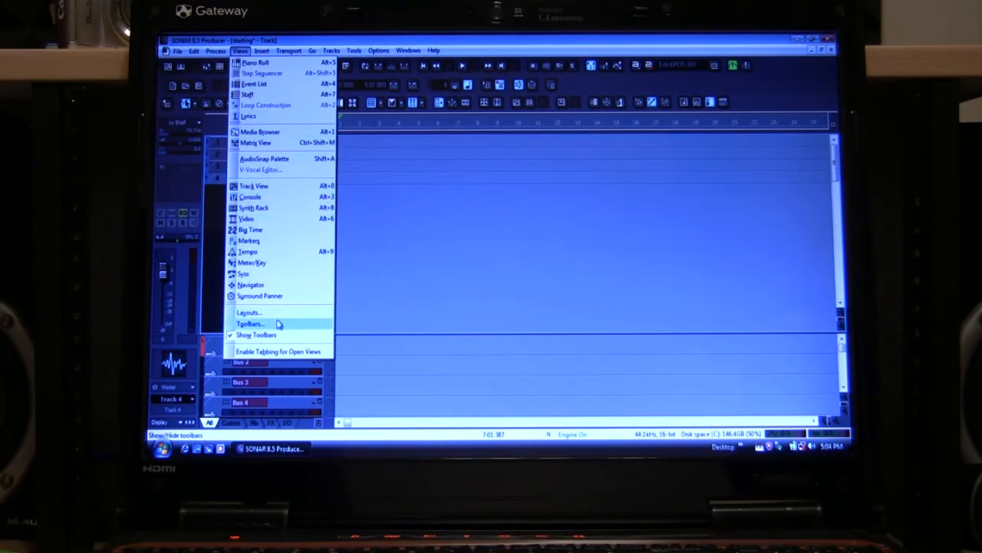
click(249, 323)
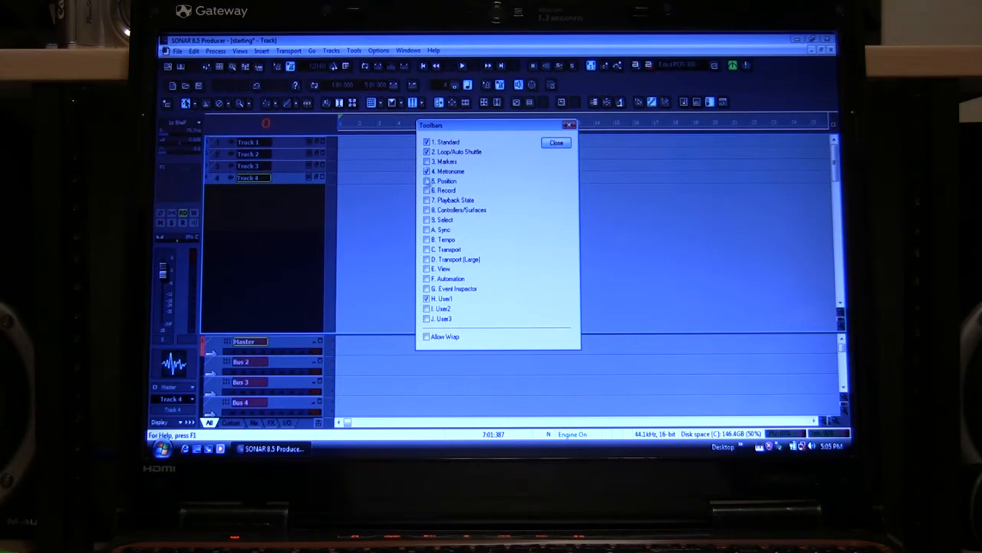
click(426, 170)
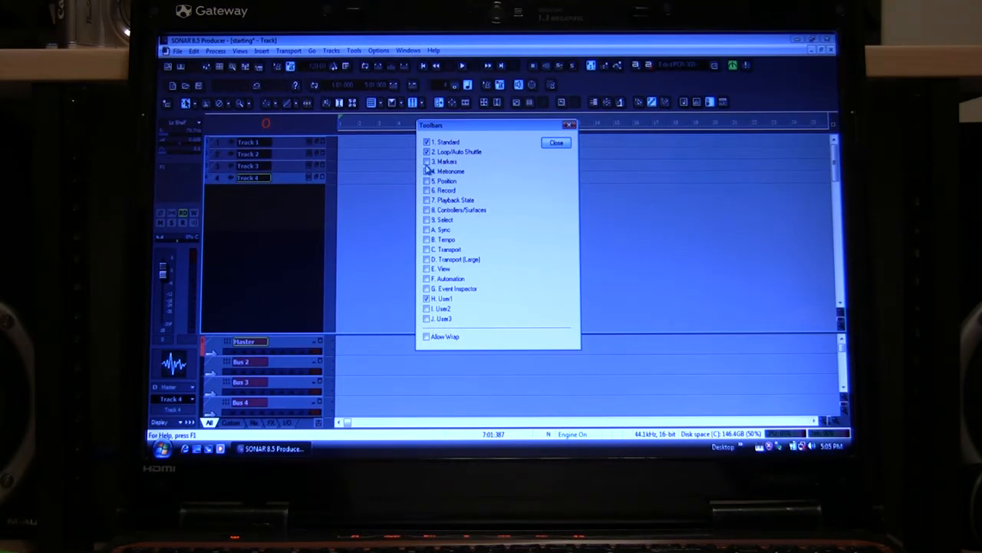
click(426, 161)
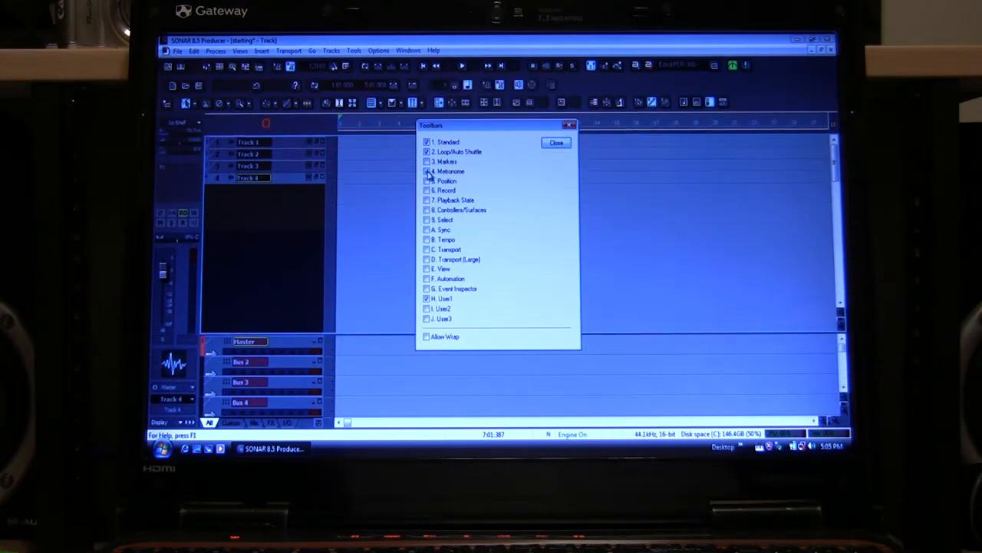
click(427, 172)
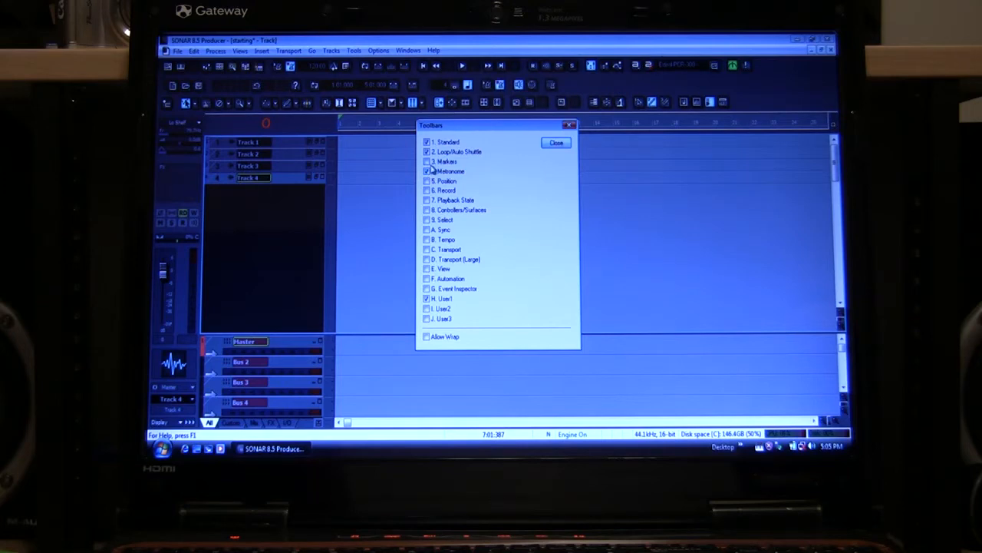
click(427, 172)
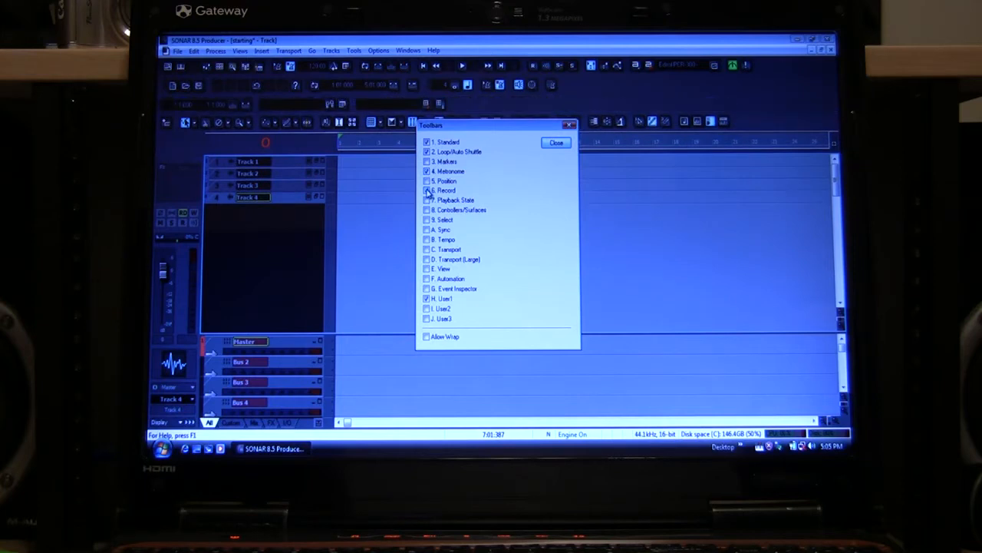
Toggle the Record, Transport, large Transport and View toolbars, then close the list.
click(426, 190)
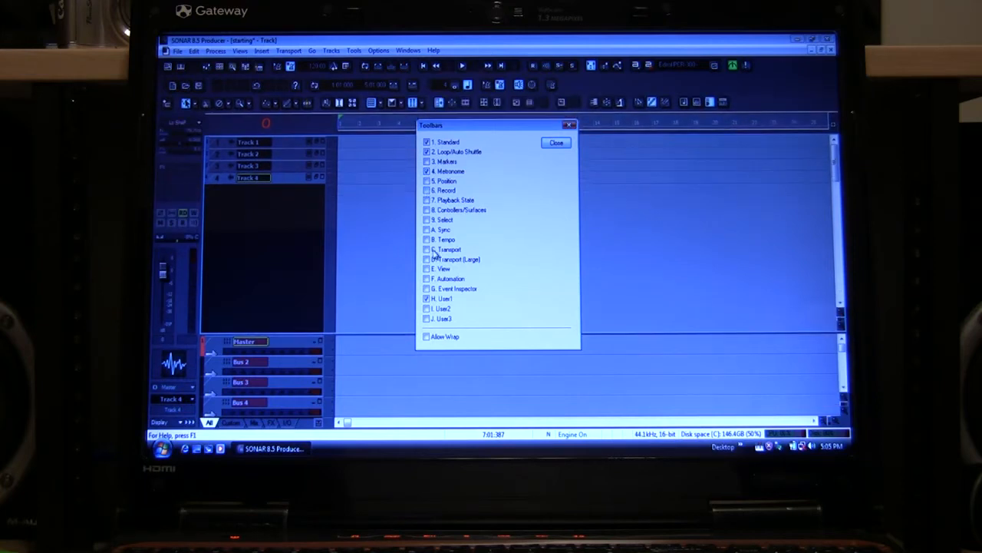
click(426, 248)
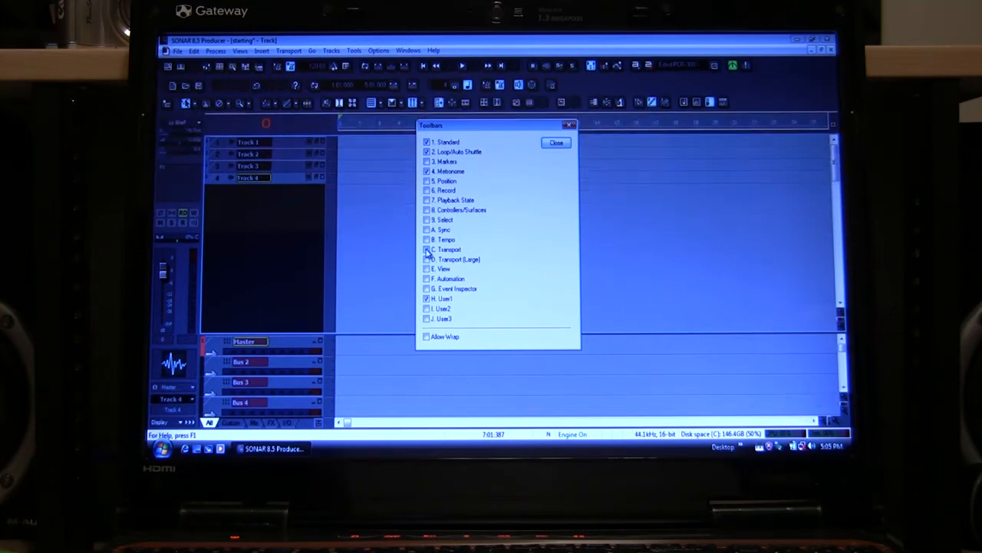
click(427, 248)
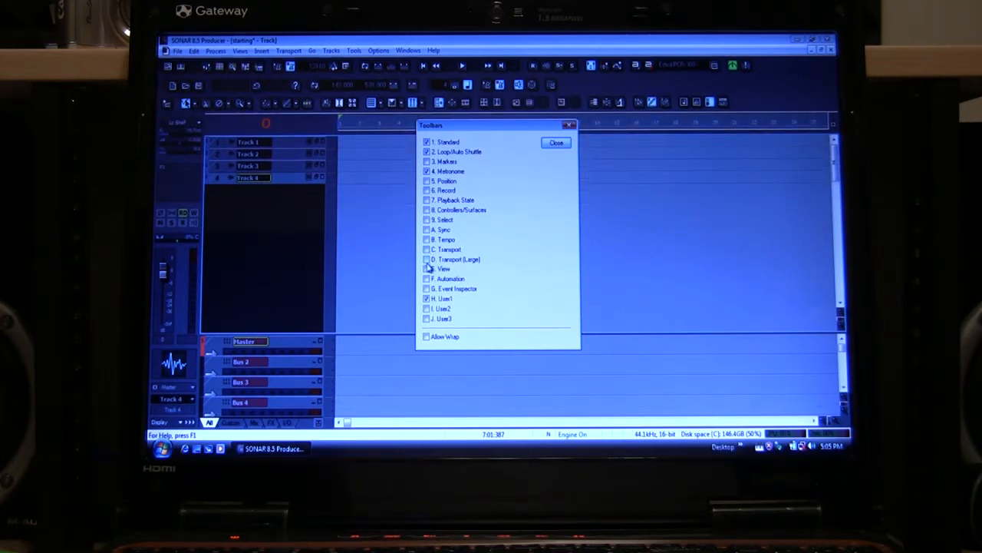
click(427, 258)
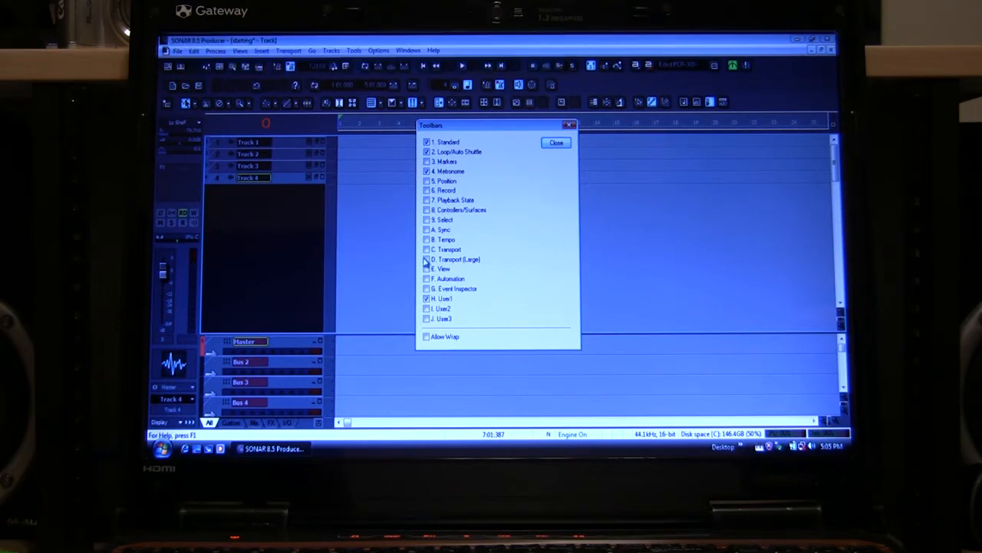
click(556, 143)
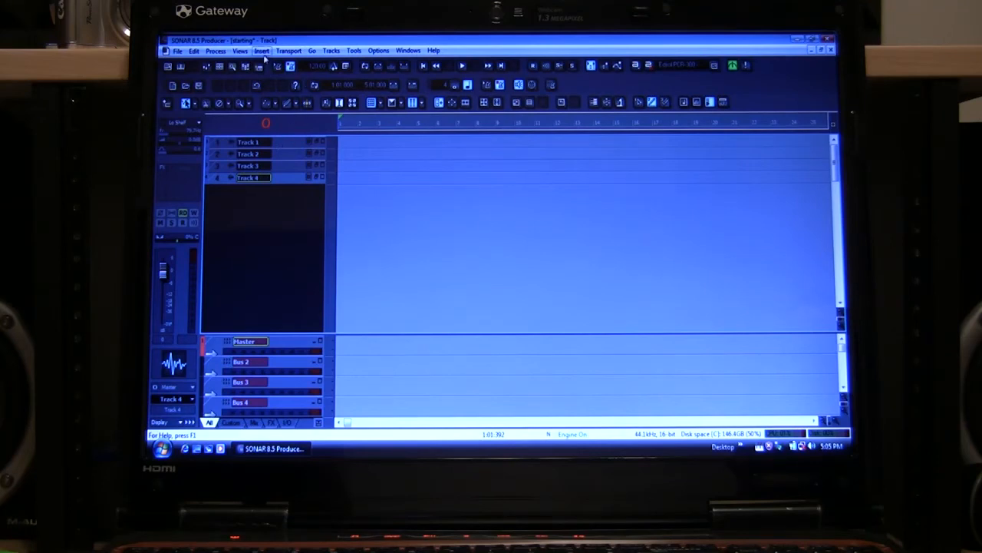
Insert the Cakewalk TTS-1 soft synth without opening its property page.
click(261, 51)
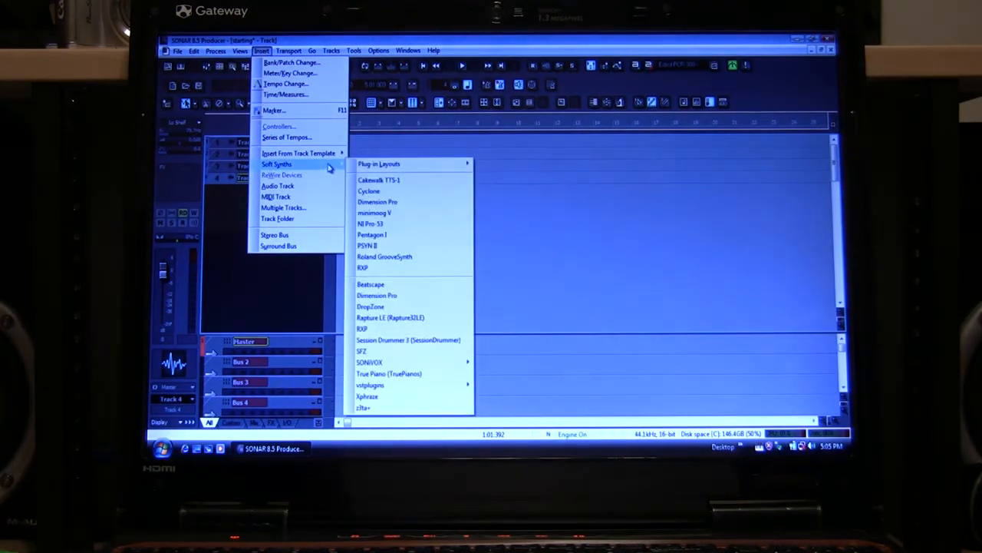
mouse_move(378, 180)
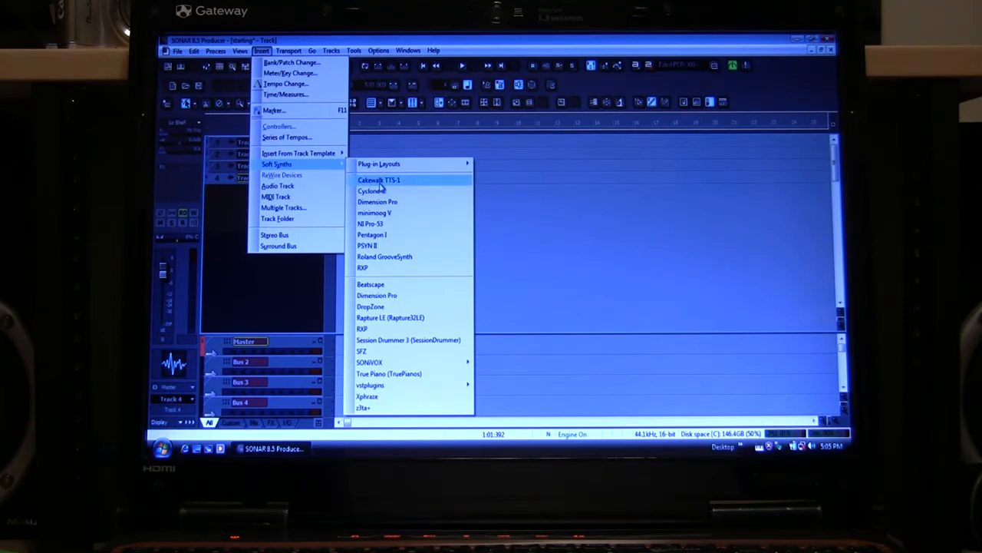
click(377, 179)
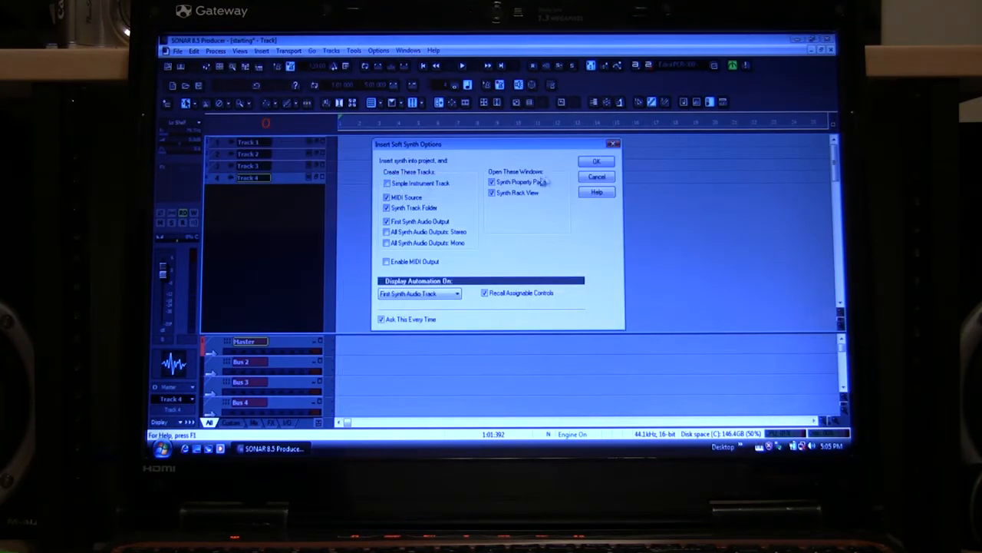
click(596, 161)
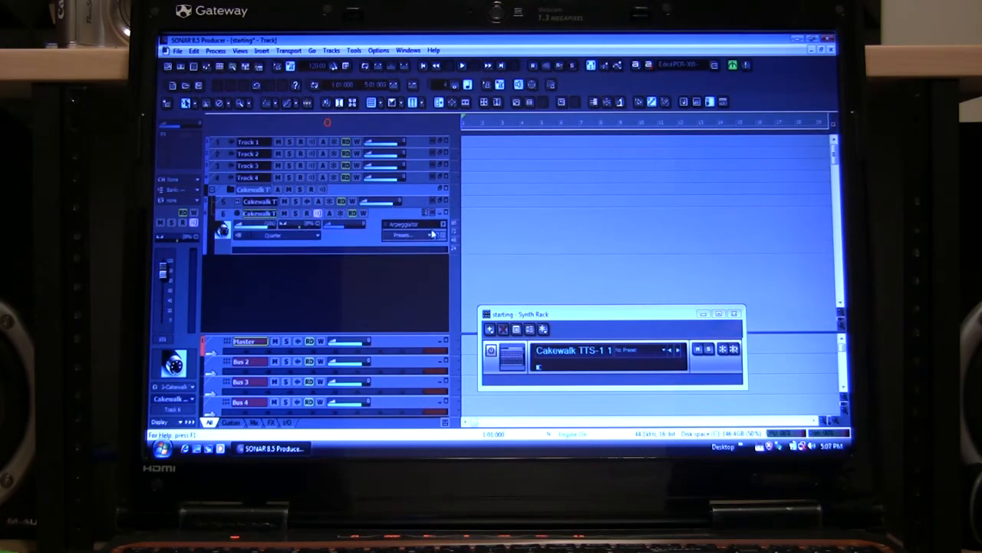
mouse_move(457, 207)
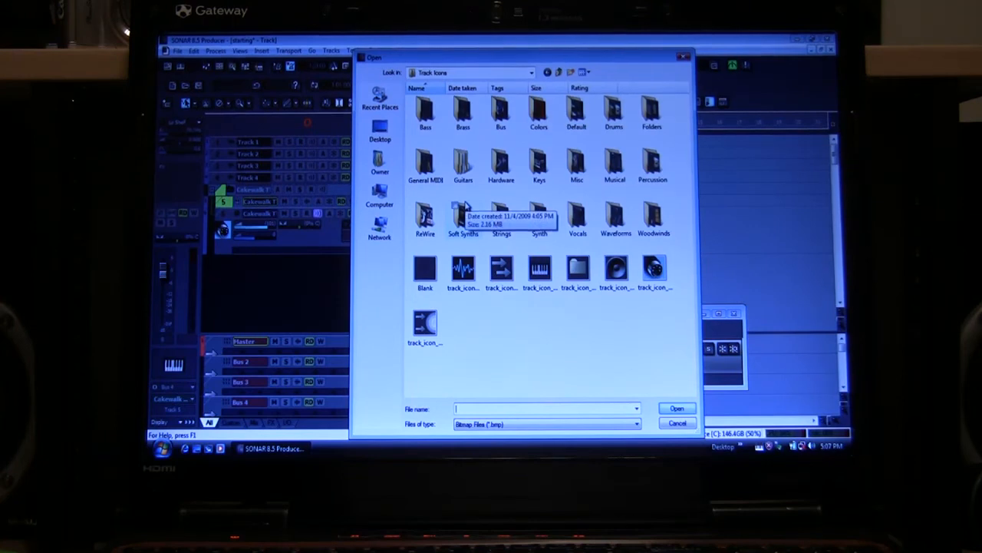
mouse_move(463, 161)
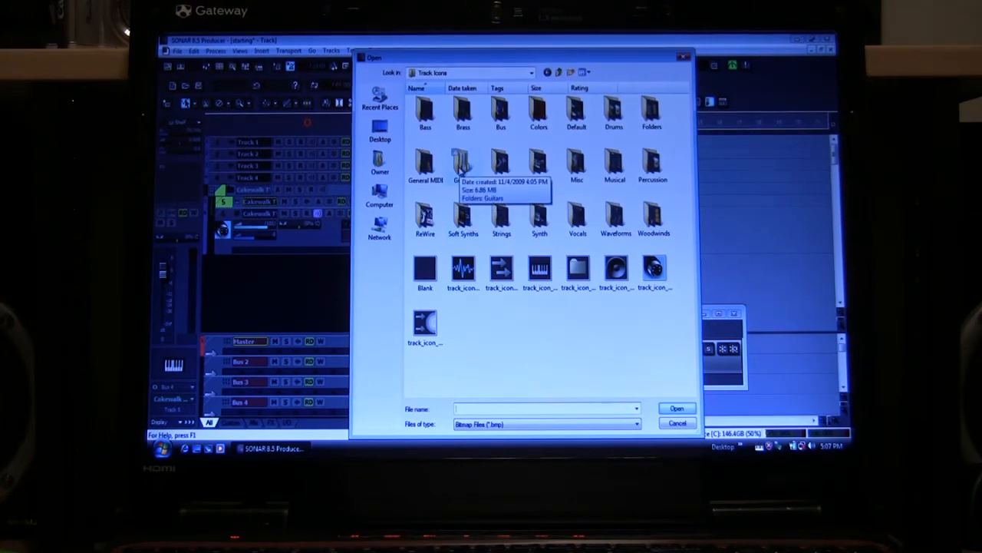
Assign the Guitar - Acoustic icon from the Guitars track-icon folder to the TTS-1 track.
double_click(463, 161)
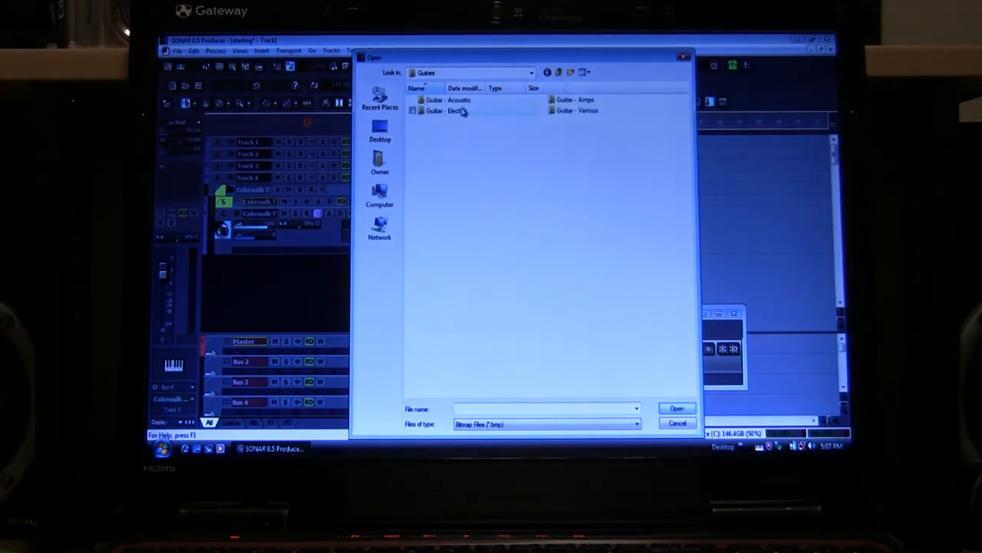
double_click(448, 99)
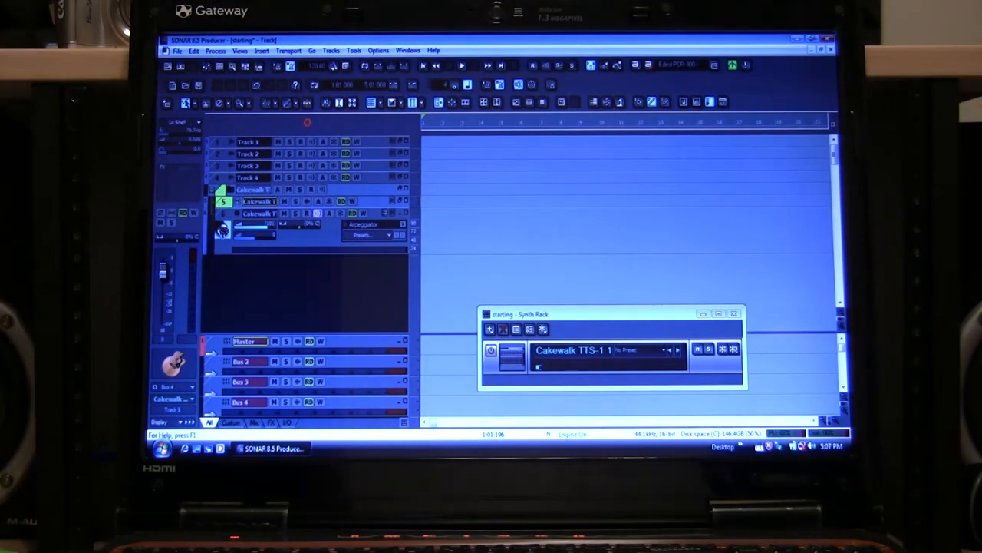
mouse_move(242, 270)
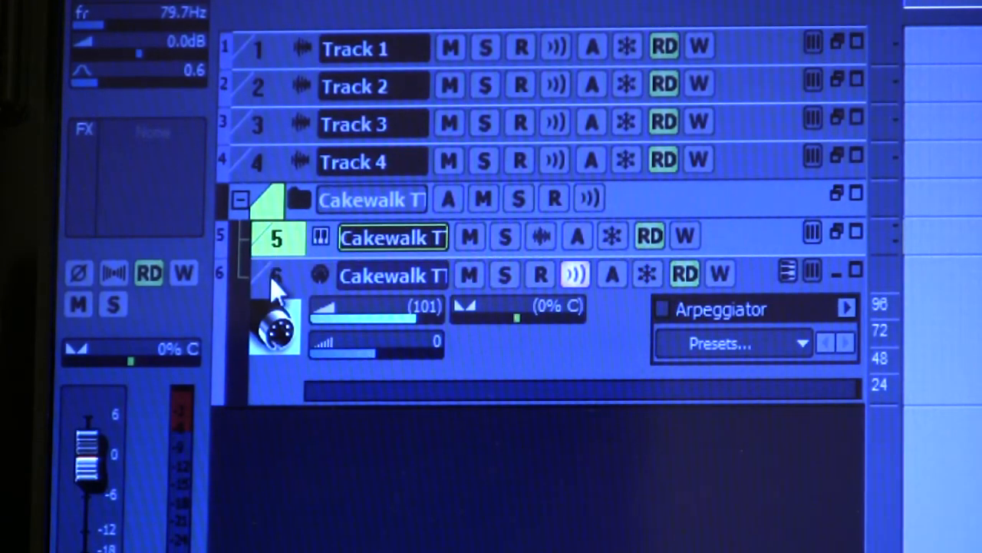
Combine the TTS-1 audio and MIDI tracks into a single instrument track.
click(276, 275)
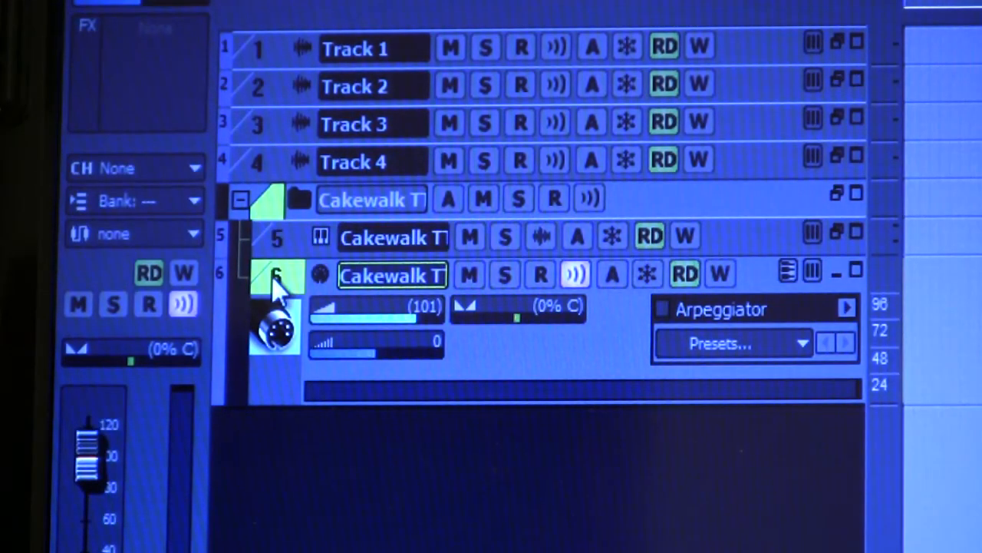
right_click(276, 276)
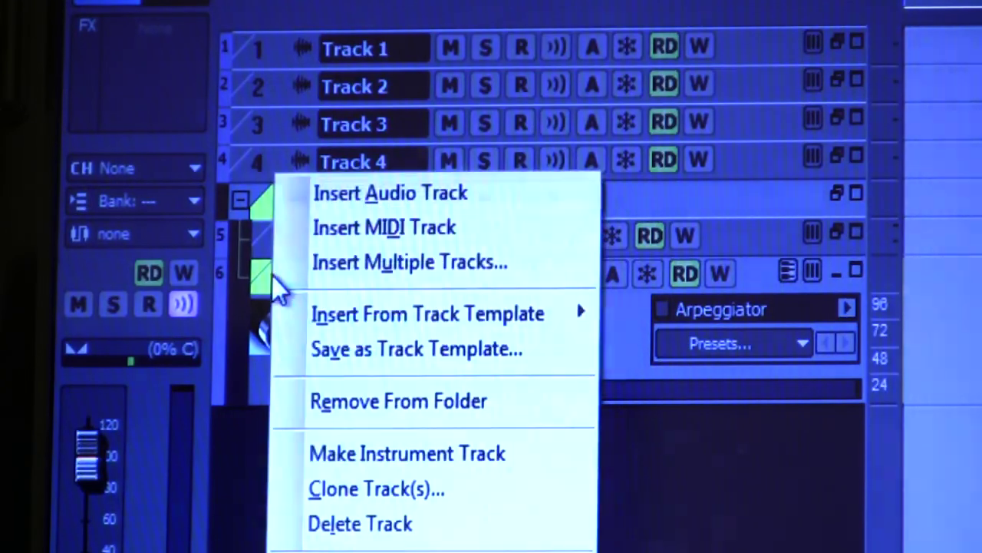
mouse_move(307, 399)
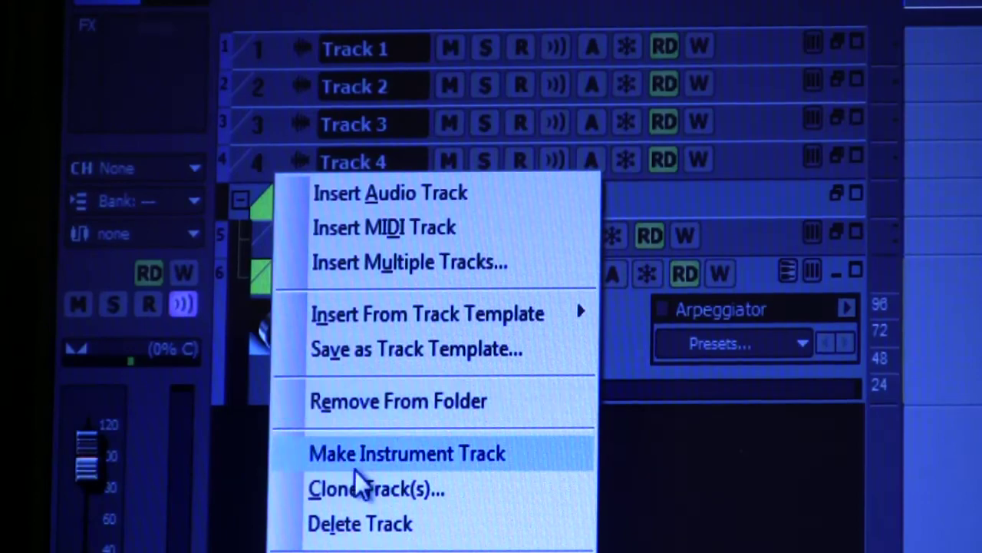
click(407, 453)
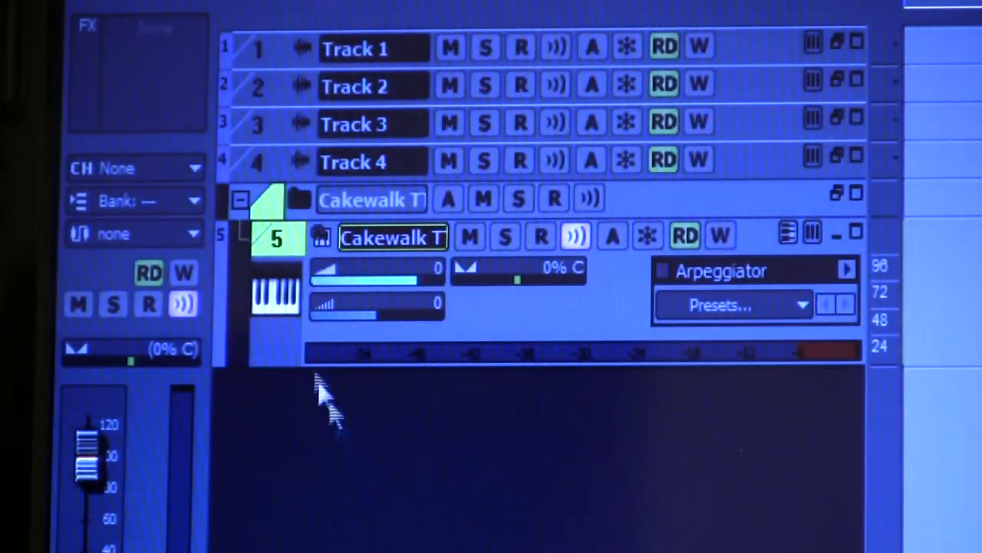
mouse_move(273, 257)
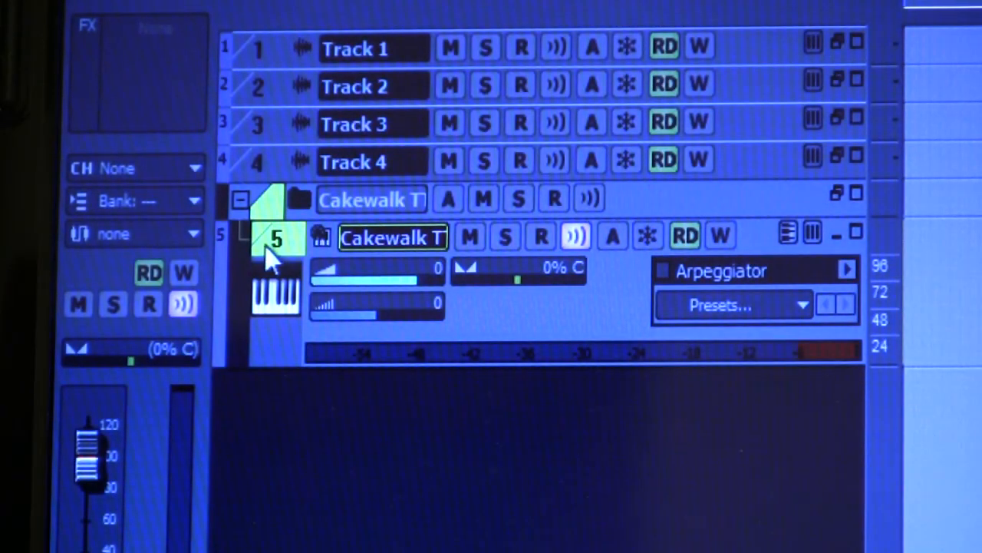
mouse_move(898, 461)
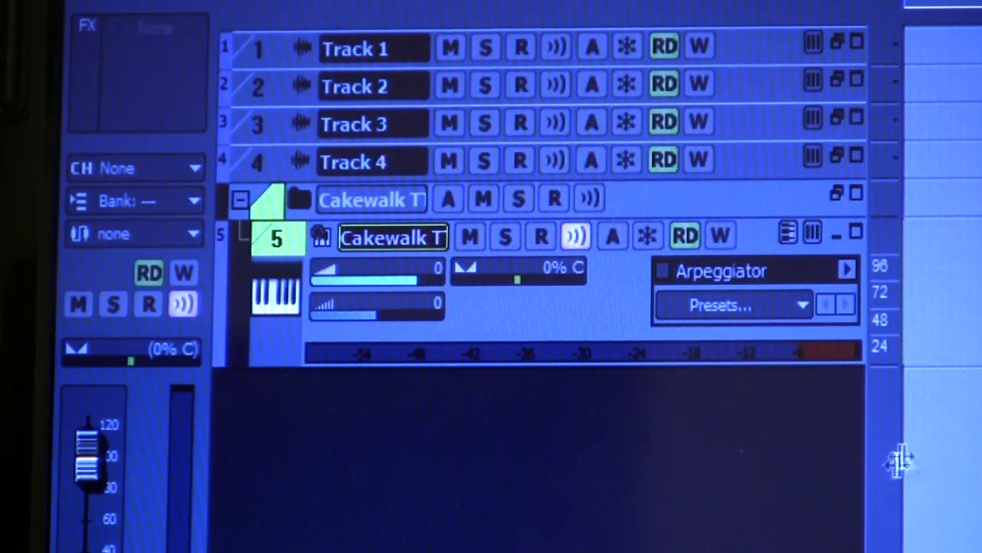
mouse_move(813, 315)
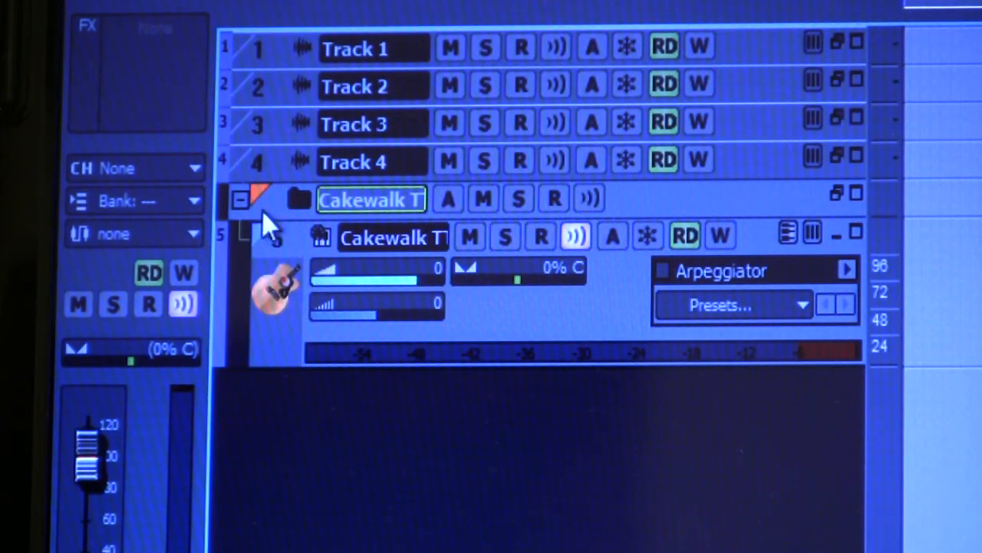
mouse_move(368, 238)
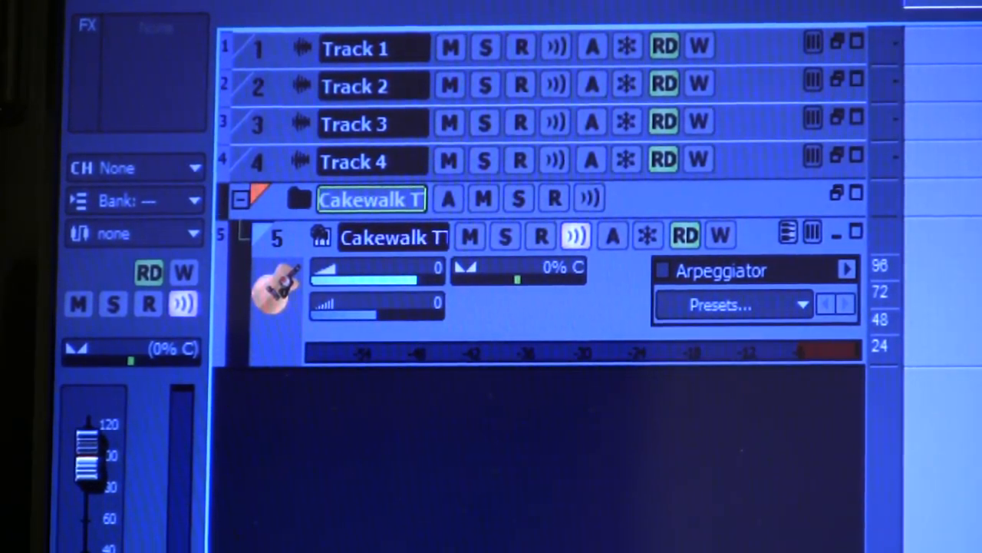
mouse_move(354, 48)
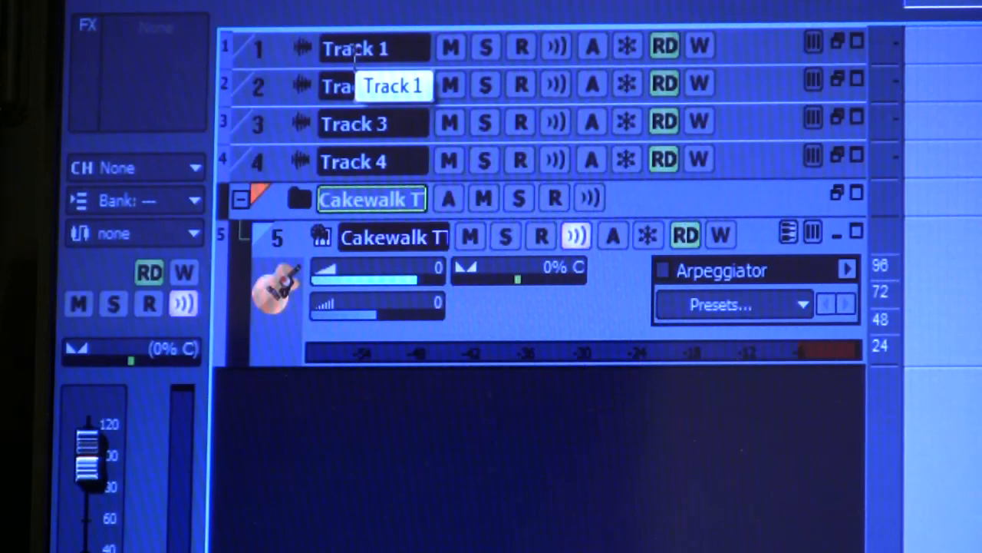